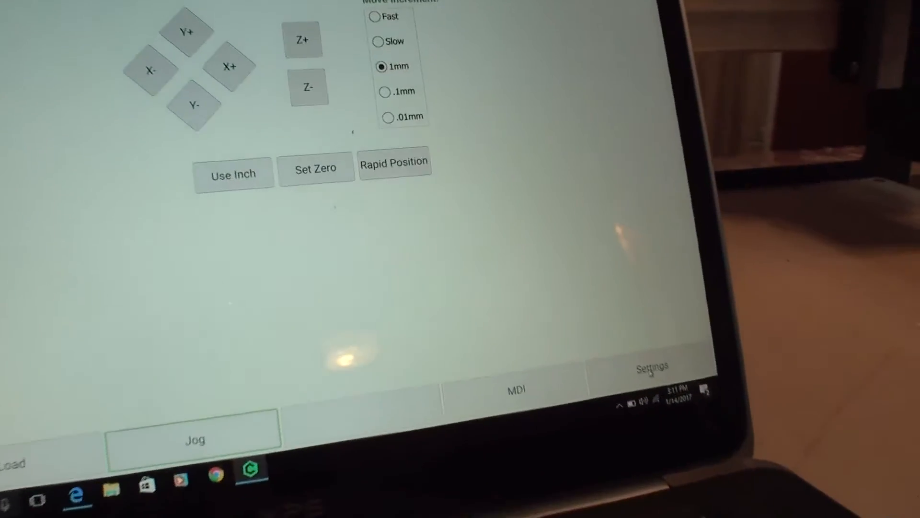
Show the machine settings list with Shapeoko Table X and Y at 420.
click(652, 365)
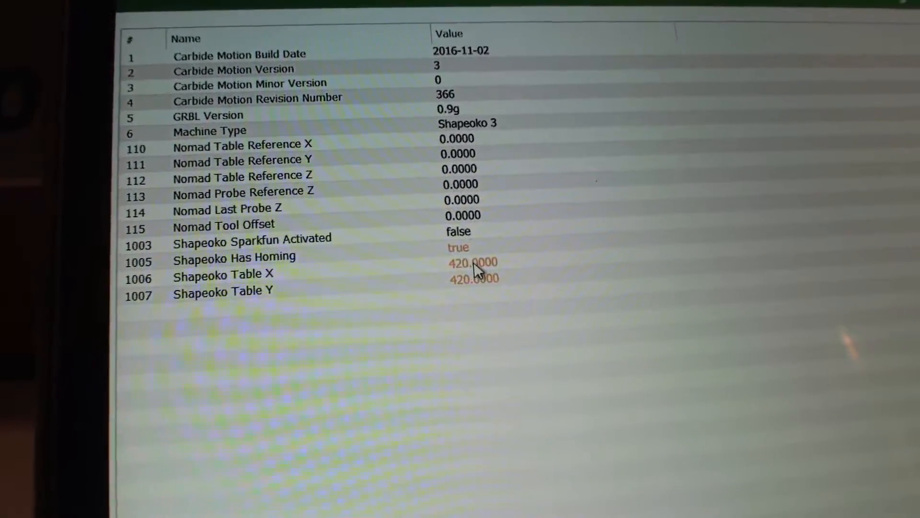
Set Shapeoko Table X to 848 and Table Y to 435.
double_click(472, 263)
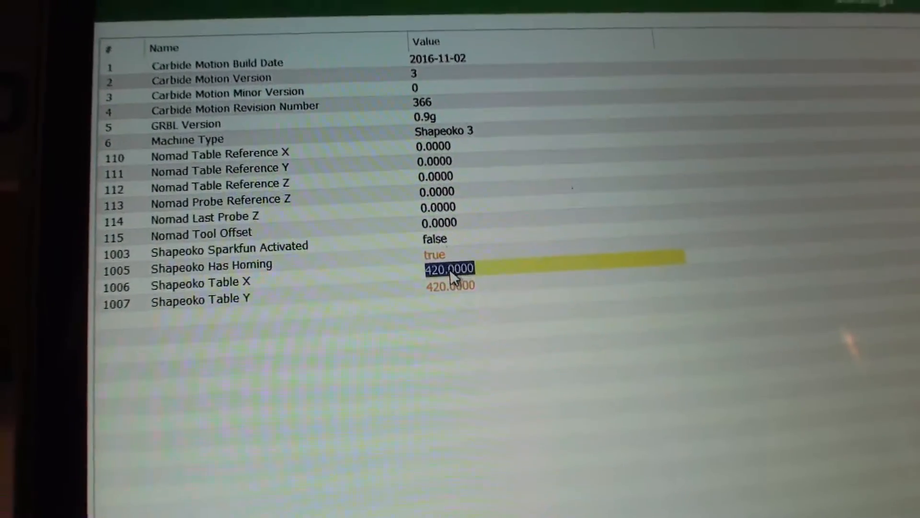
text(8)
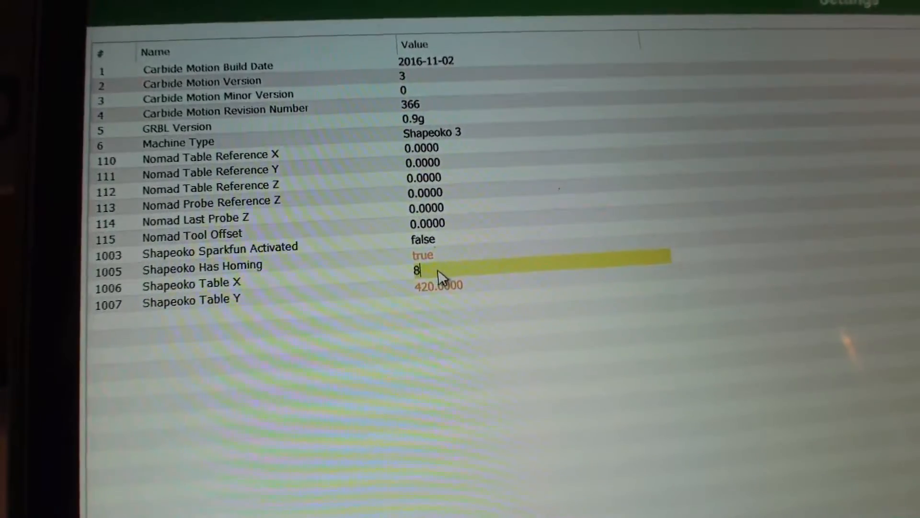
text(48)
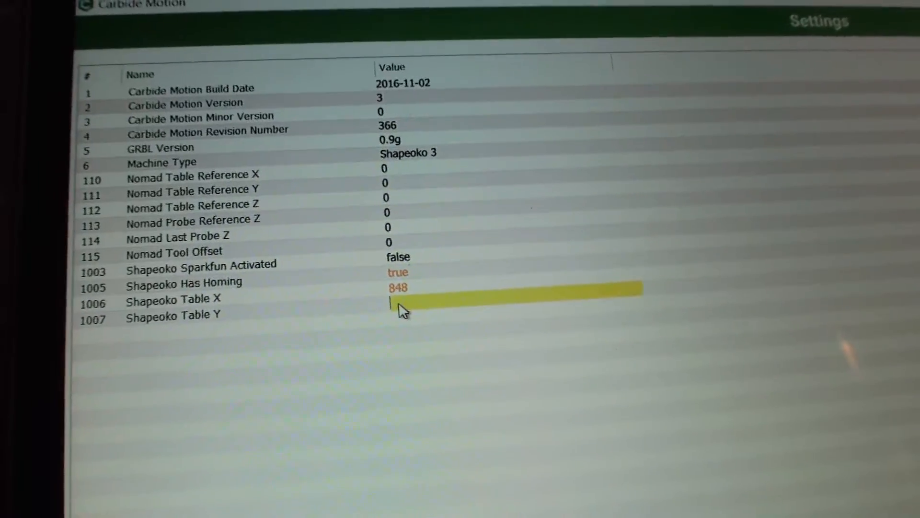
text(42)
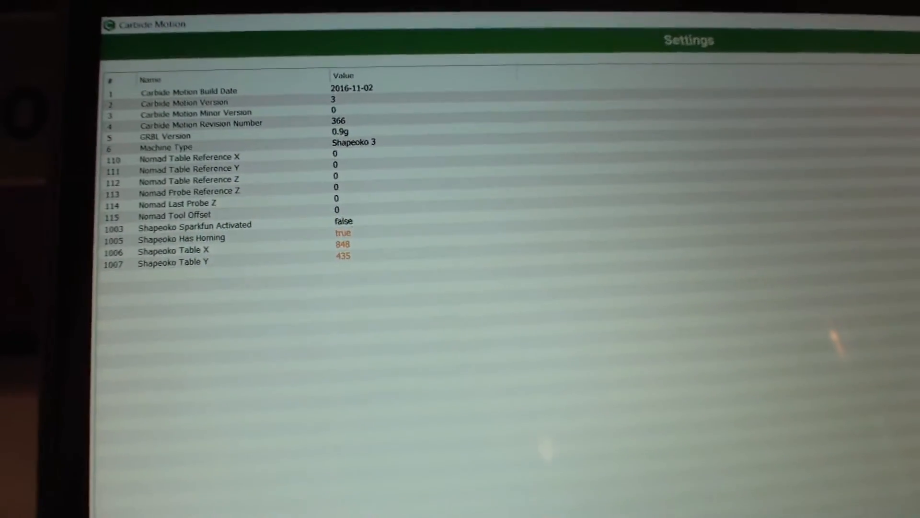
Return to Jog and bring up the Rapid XY Position view.
click(540, 437)
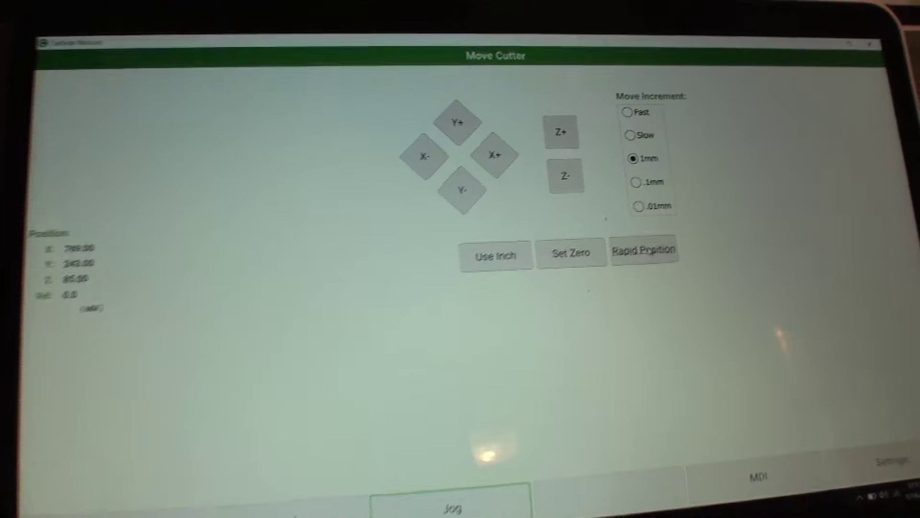
click(644, 253)
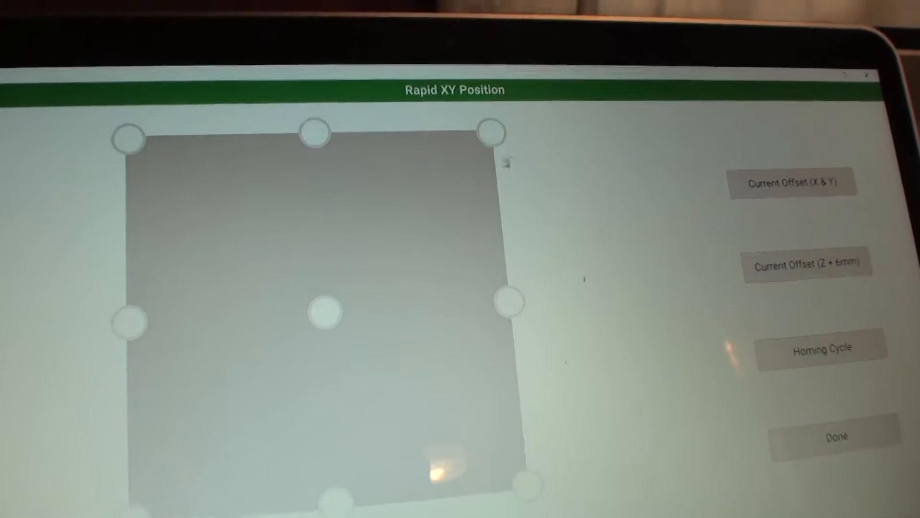